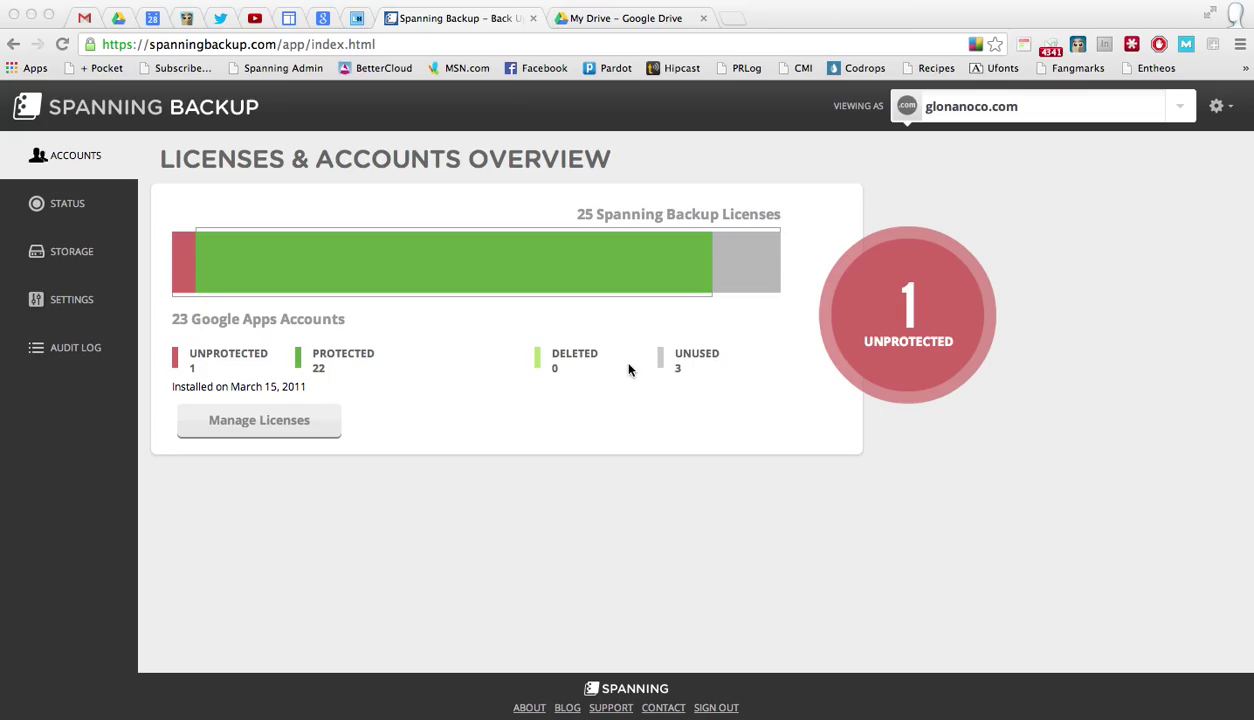
mouse_move(634, 370)
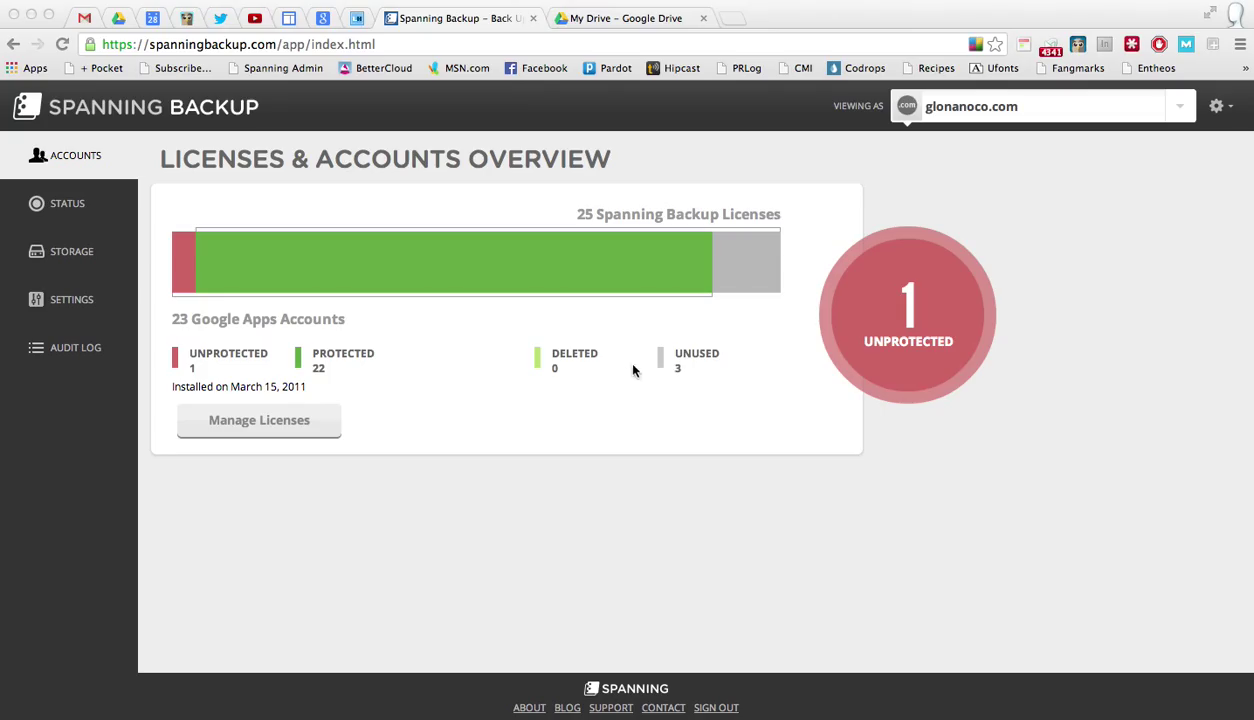
mouse_move(1021, 231)
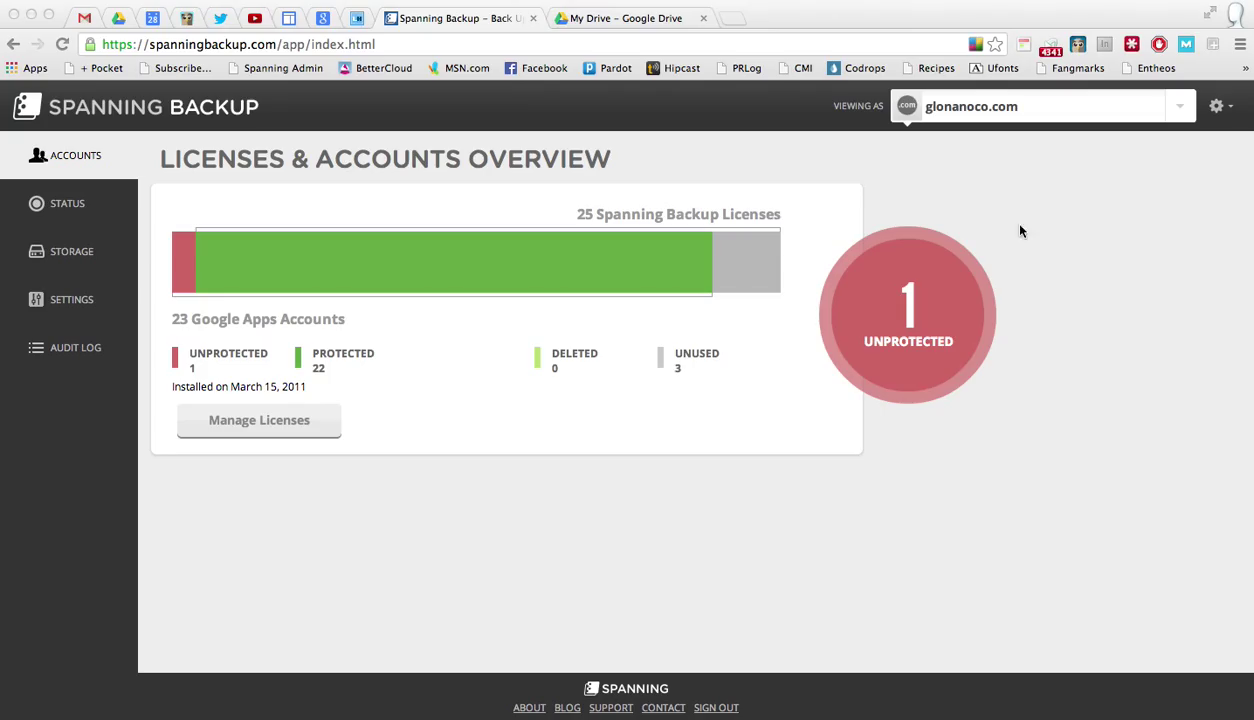
mouse_move(1181, 110)
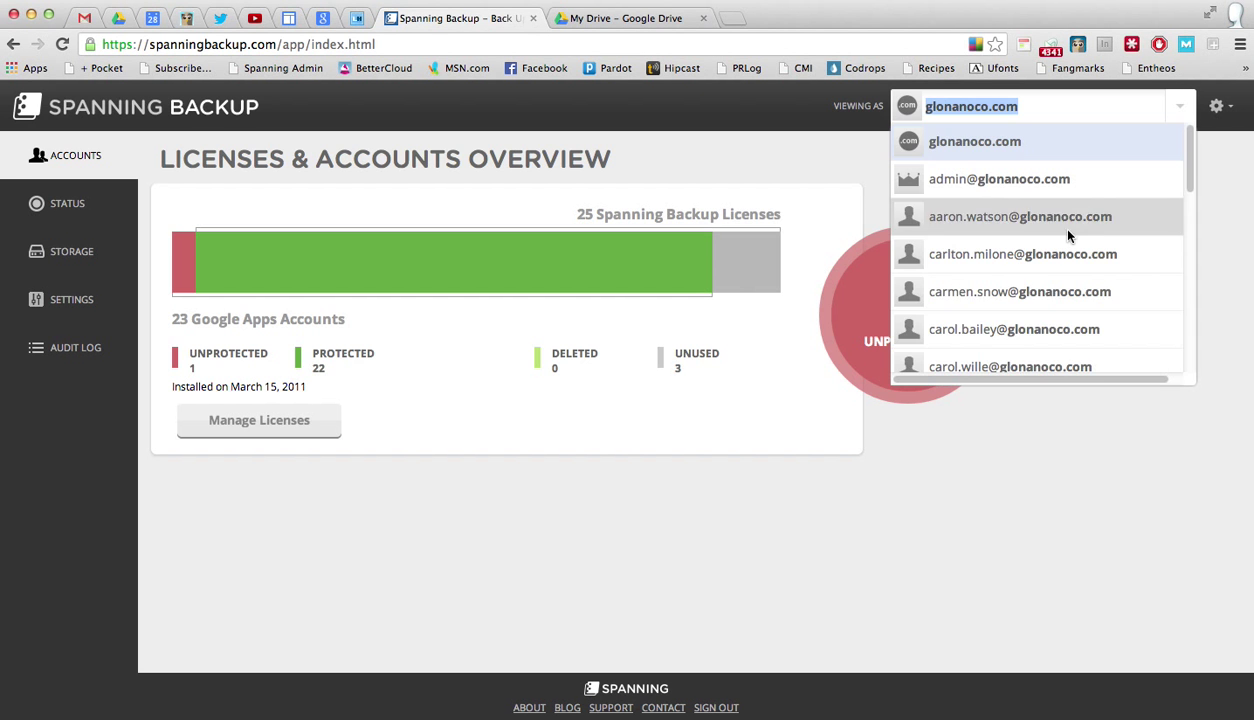
- View Spanning Backup as the departed employee's account and dismiss the impersonation notice
left_click(1020, 291)
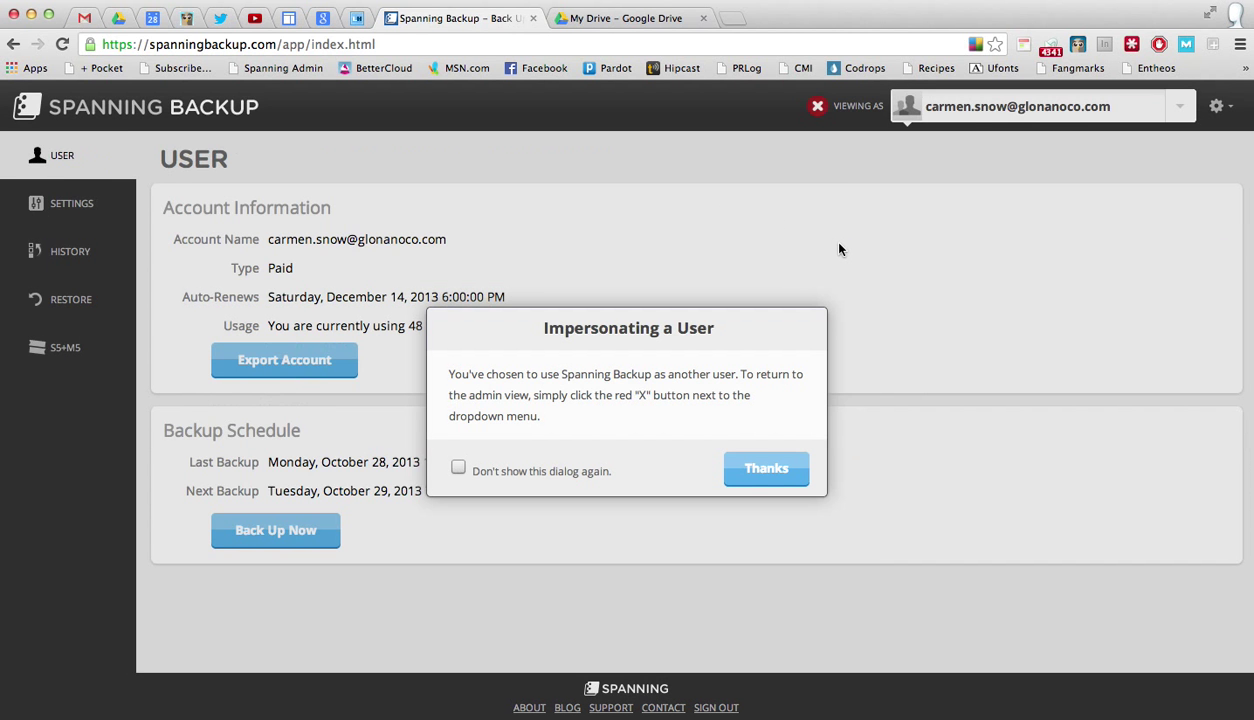
mouse_move(737, 332)
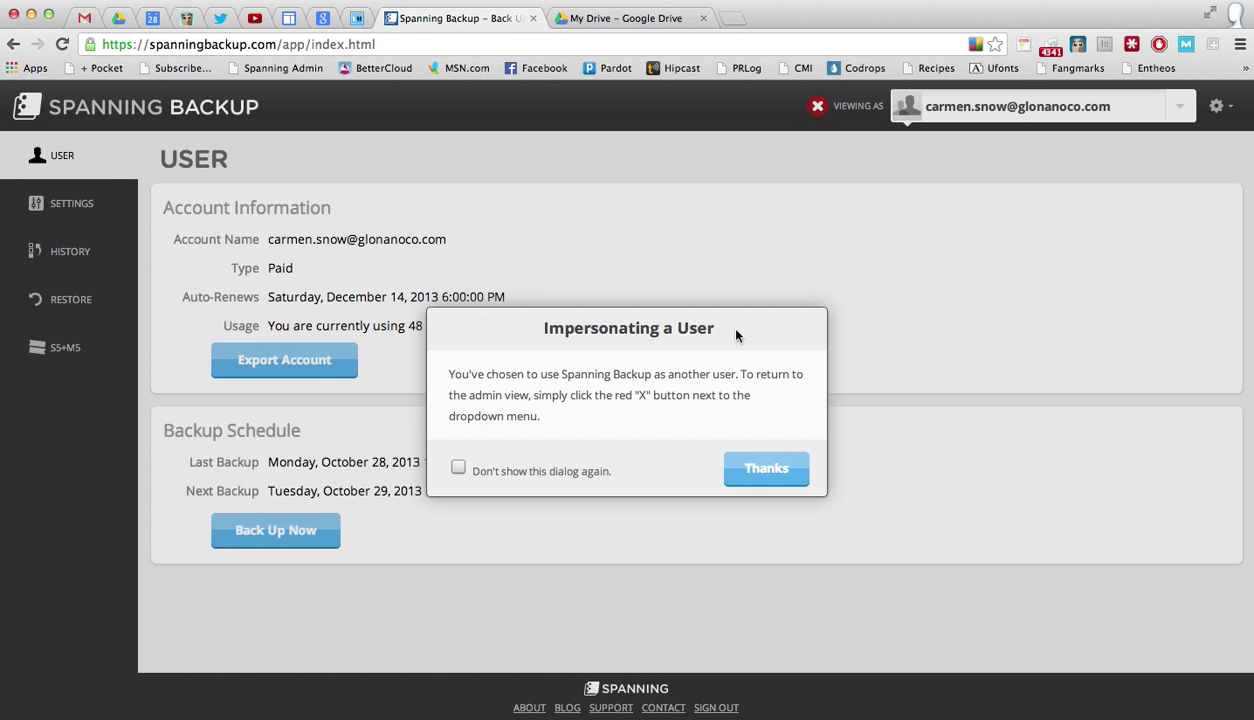
mouse_move(751, 328)
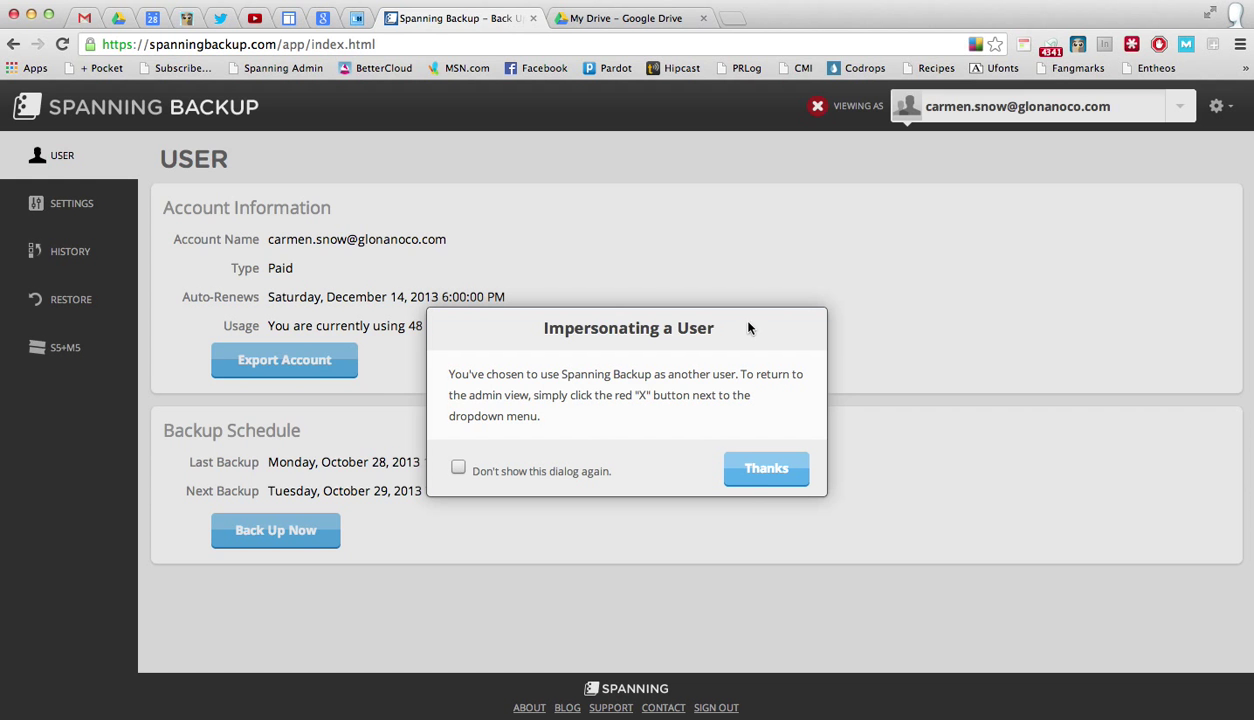
left_click(766, 468)
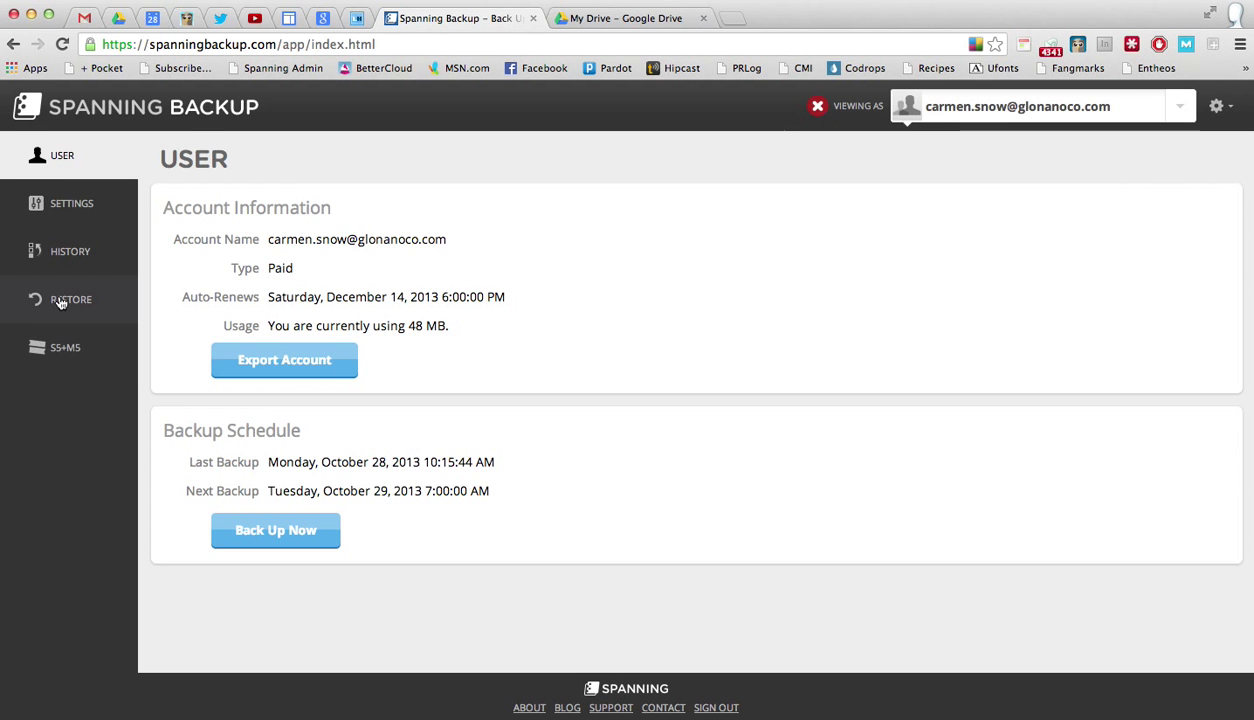
- Open the account's backed-up Drive folders under Restore and select the 1099's folder
left_click(70, 299)
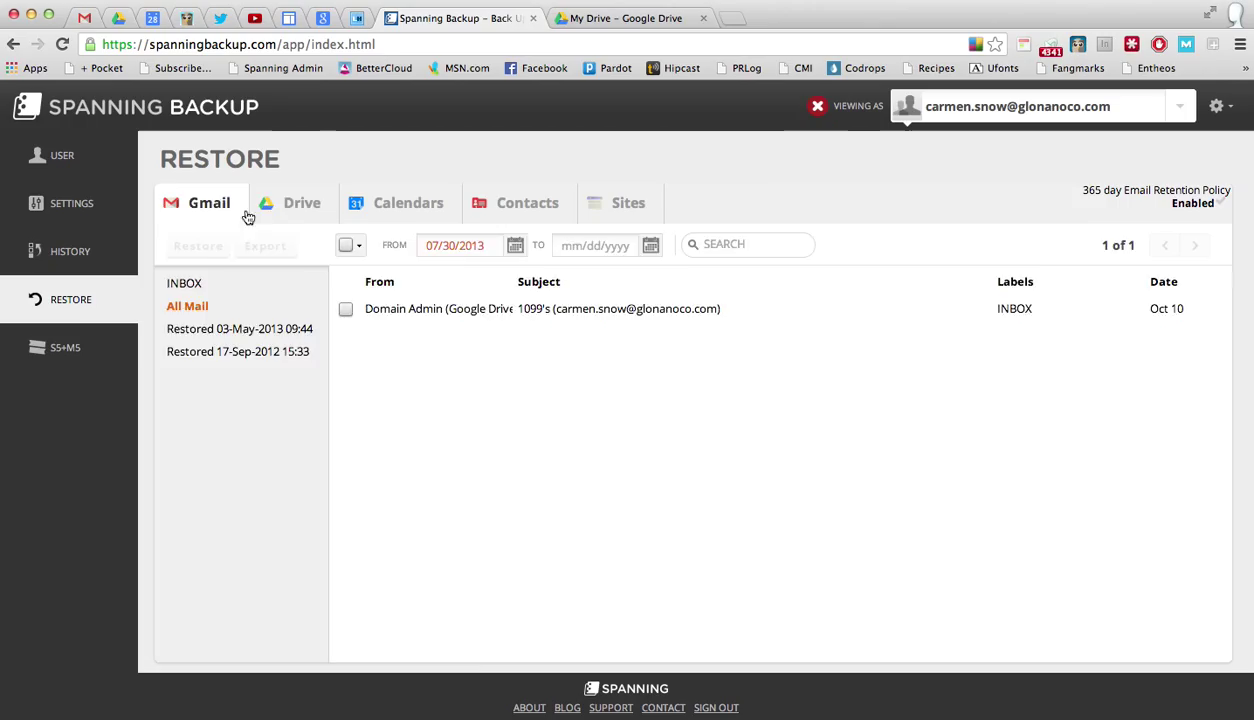
left_click(301, 203)
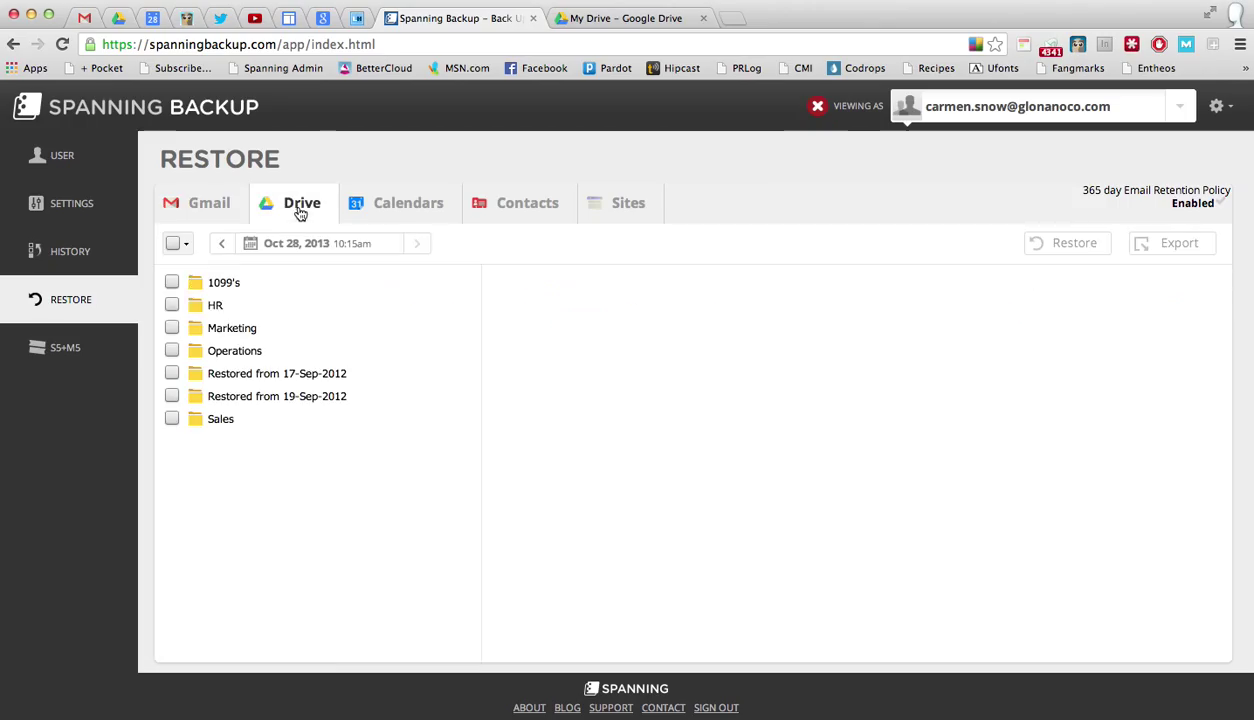
left_click(171, 282)
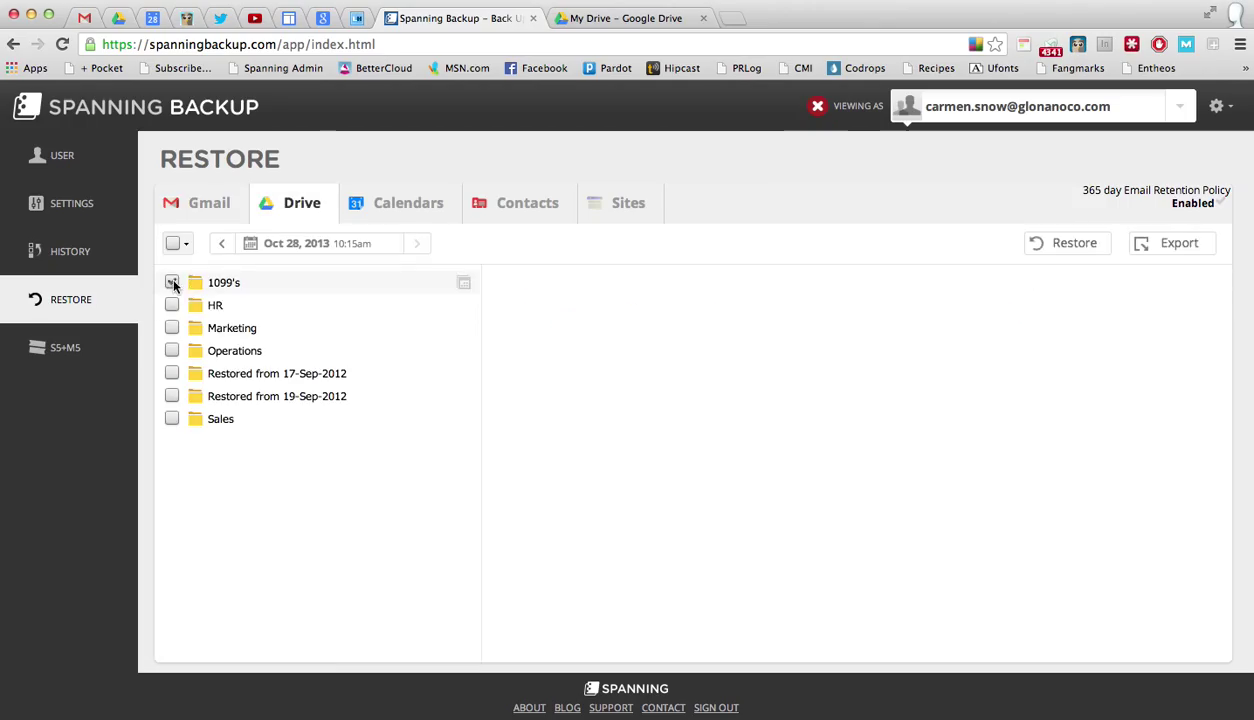
left_click(172, 282)
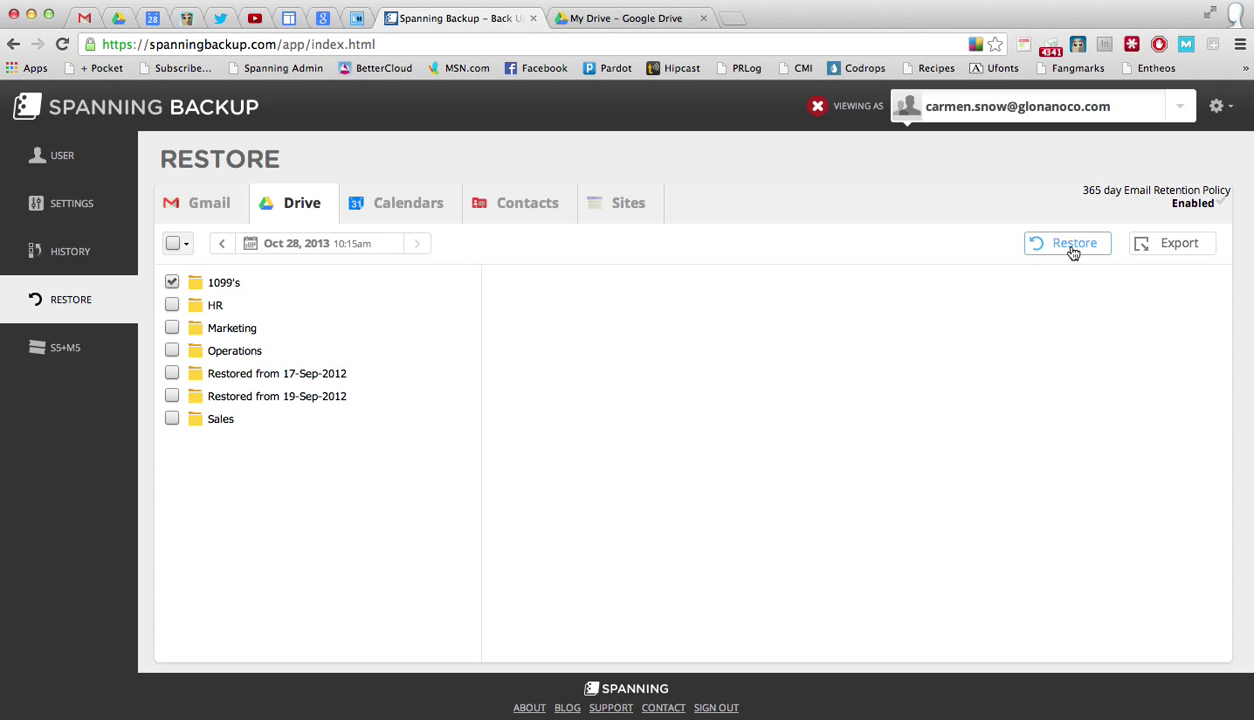
left_click(1067, 243)
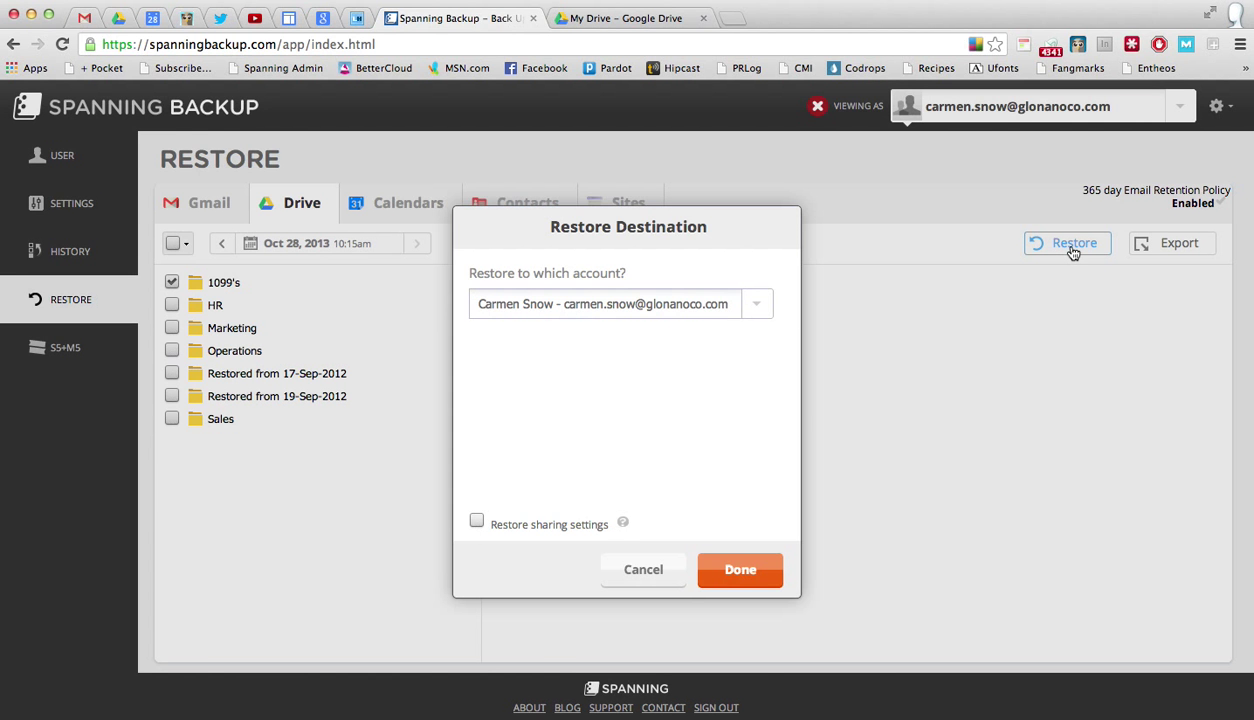
mouse_move(1064, 249)
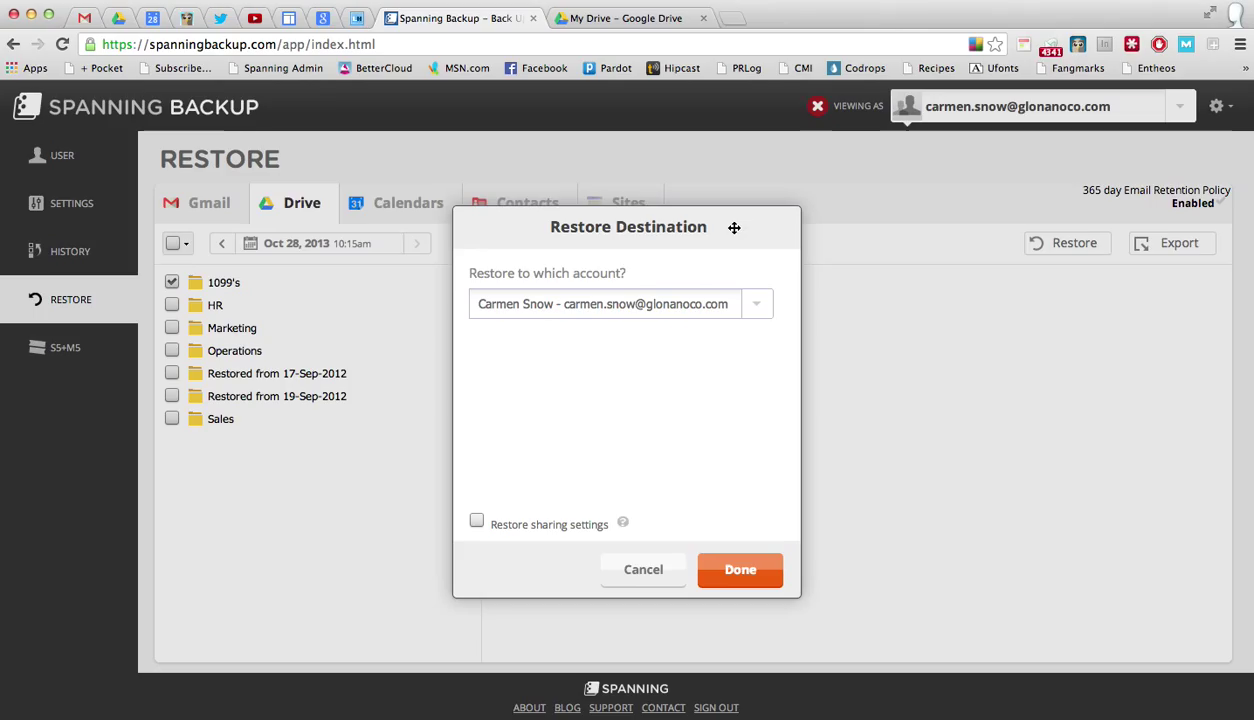
mouse_move(760, 268)
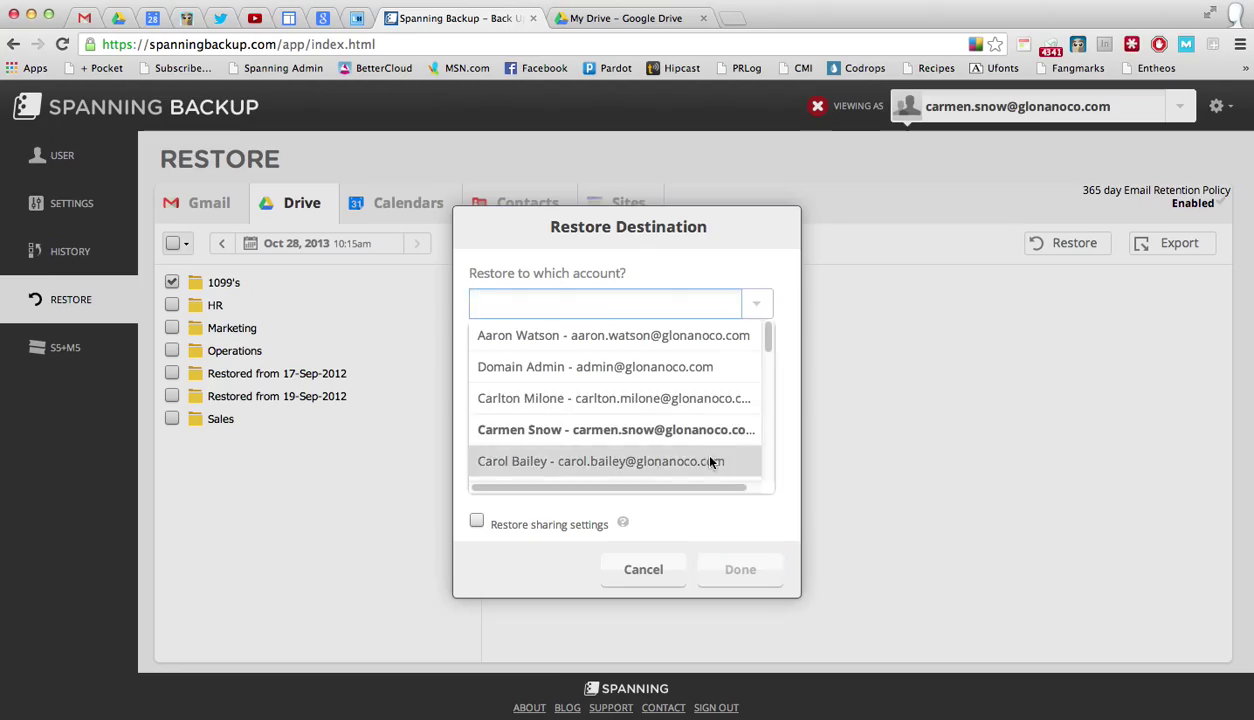
mouse_move(703, 468)
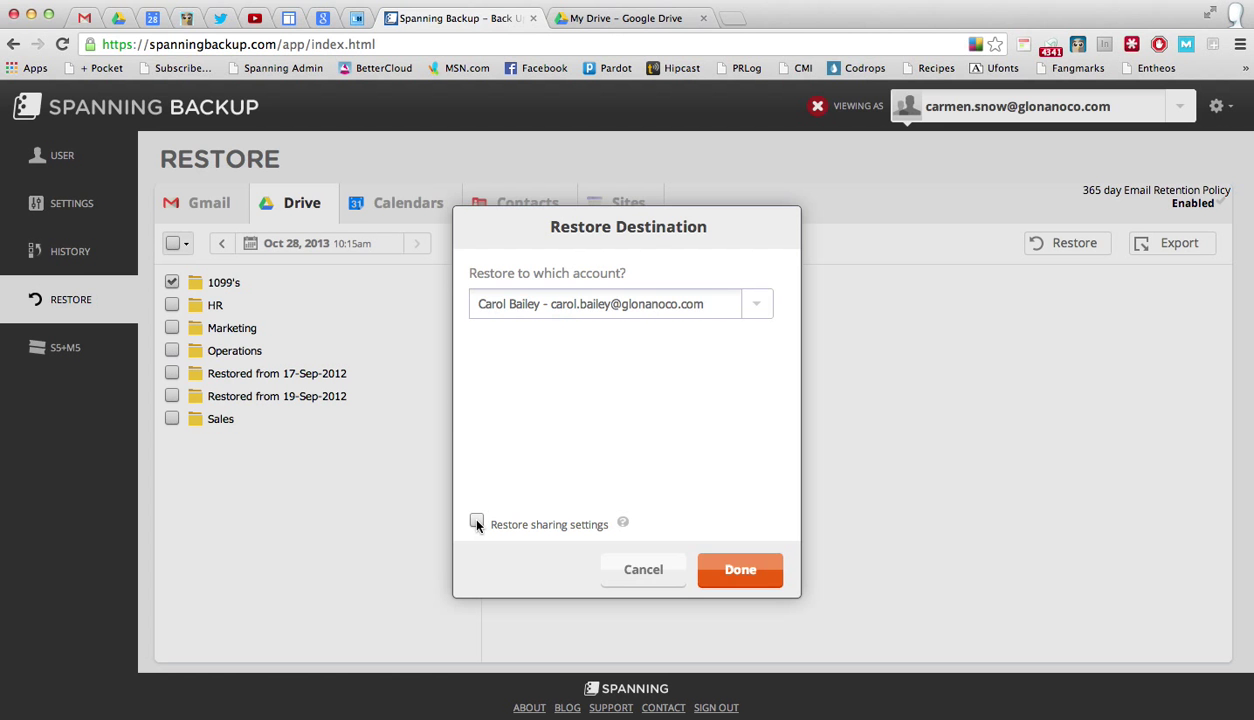
left_click(477, 523)
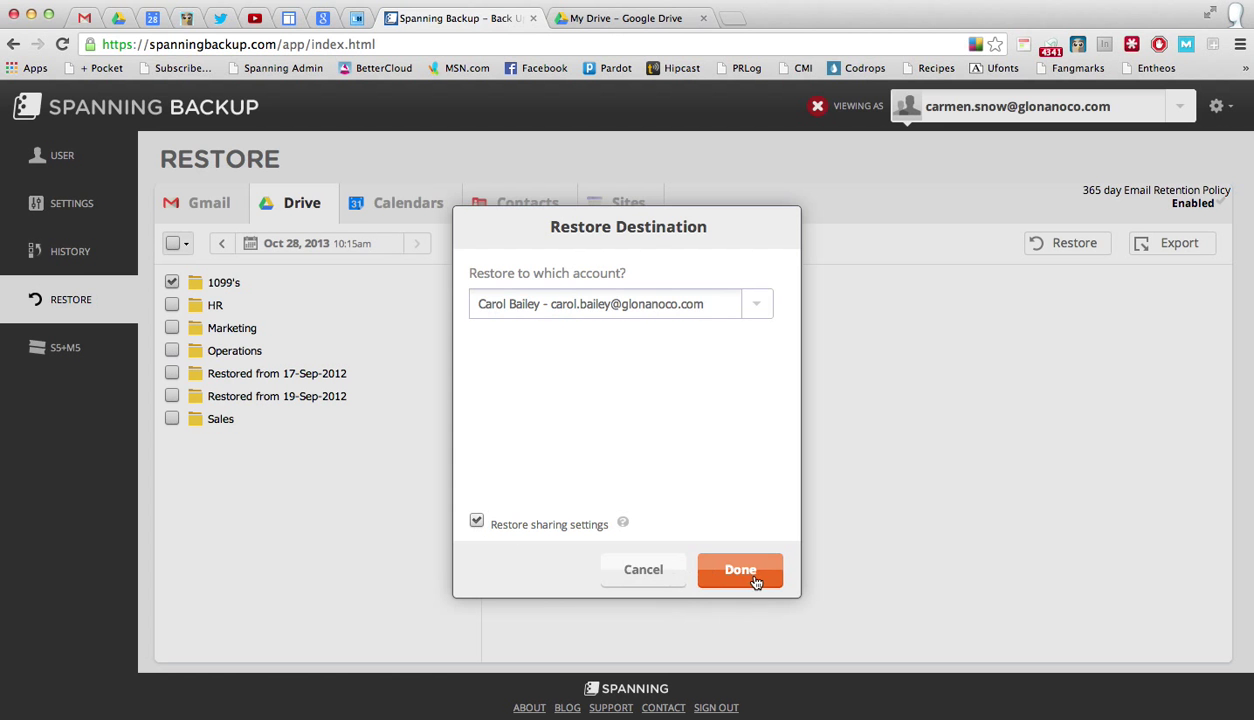
left_click(740, 570)
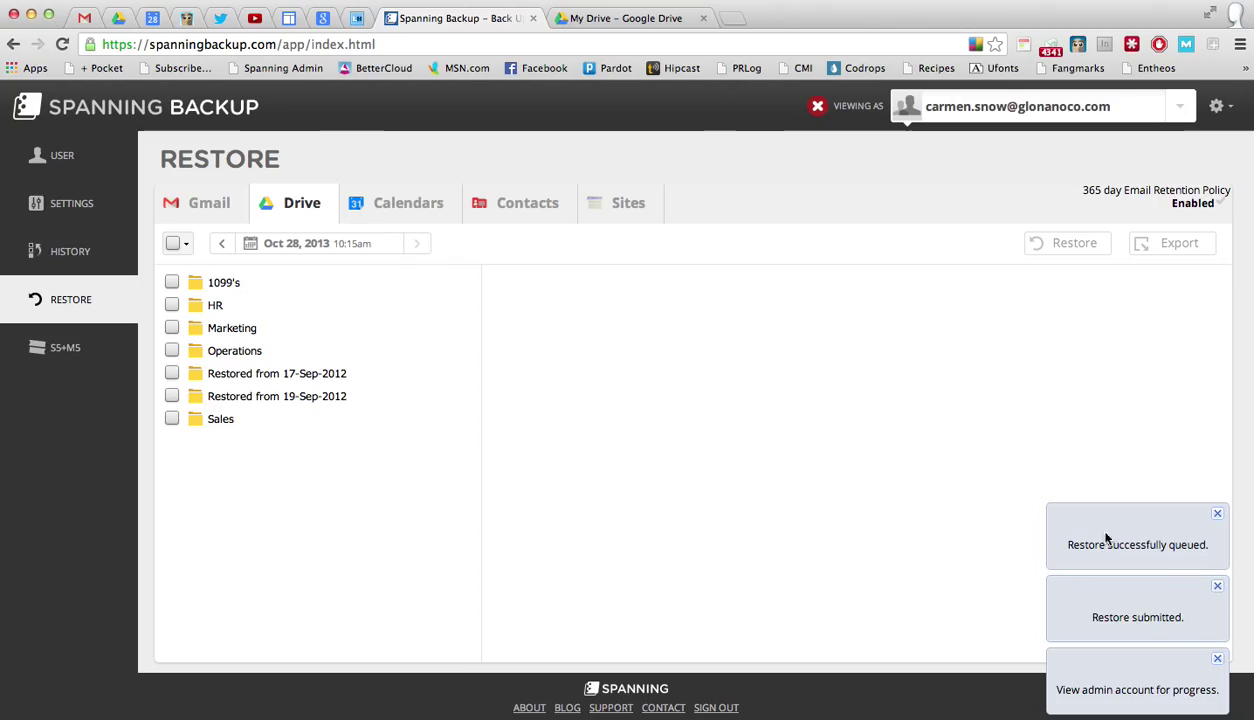
mouse_move(1087, 561)
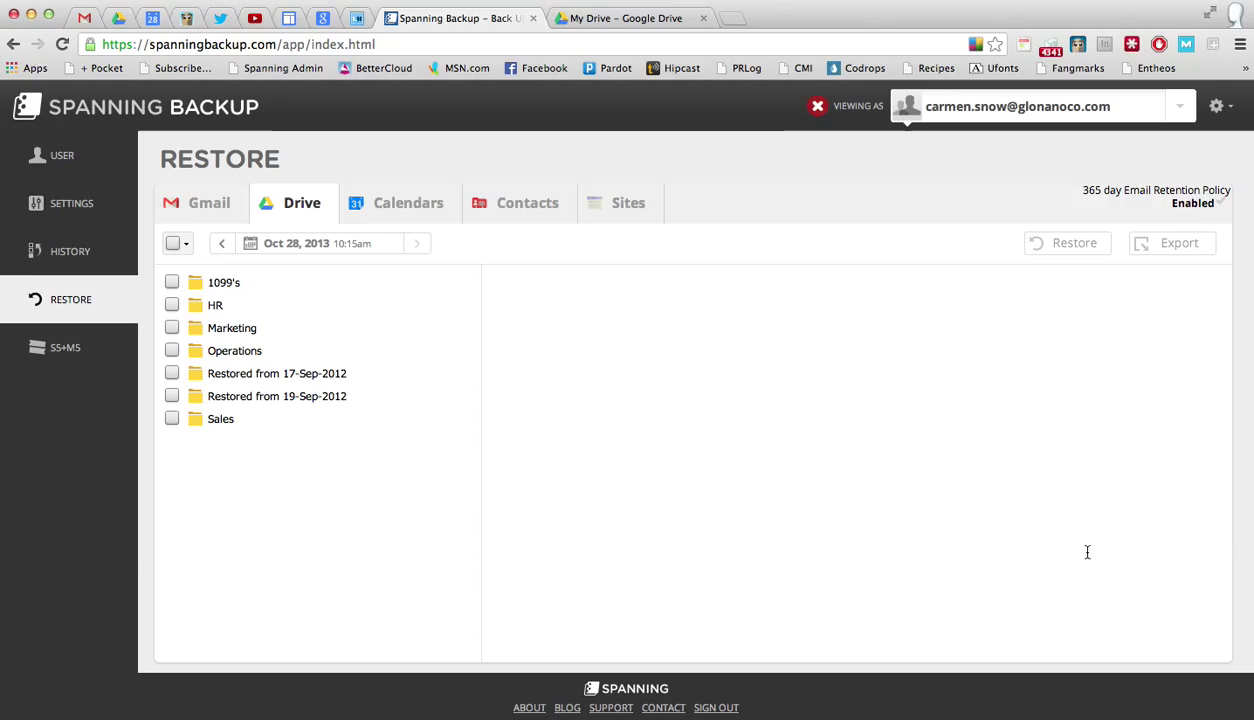
mouse_move(623, 434)
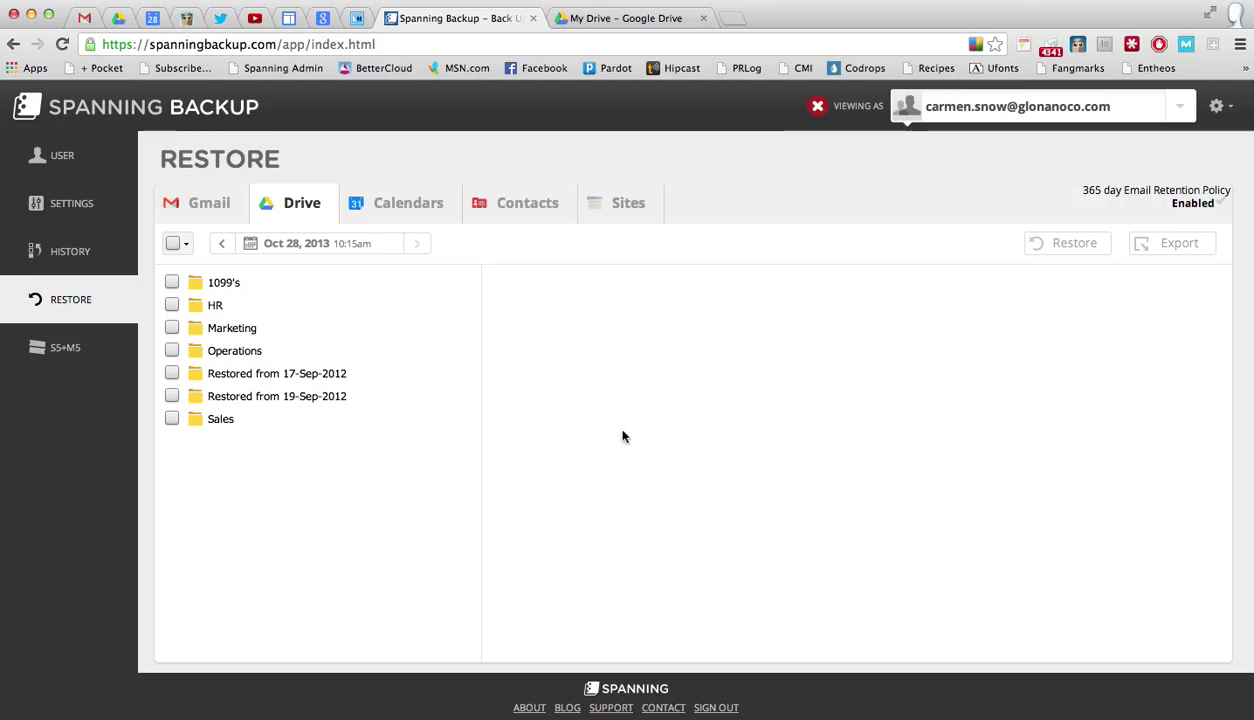
mouse_move(577, 108)
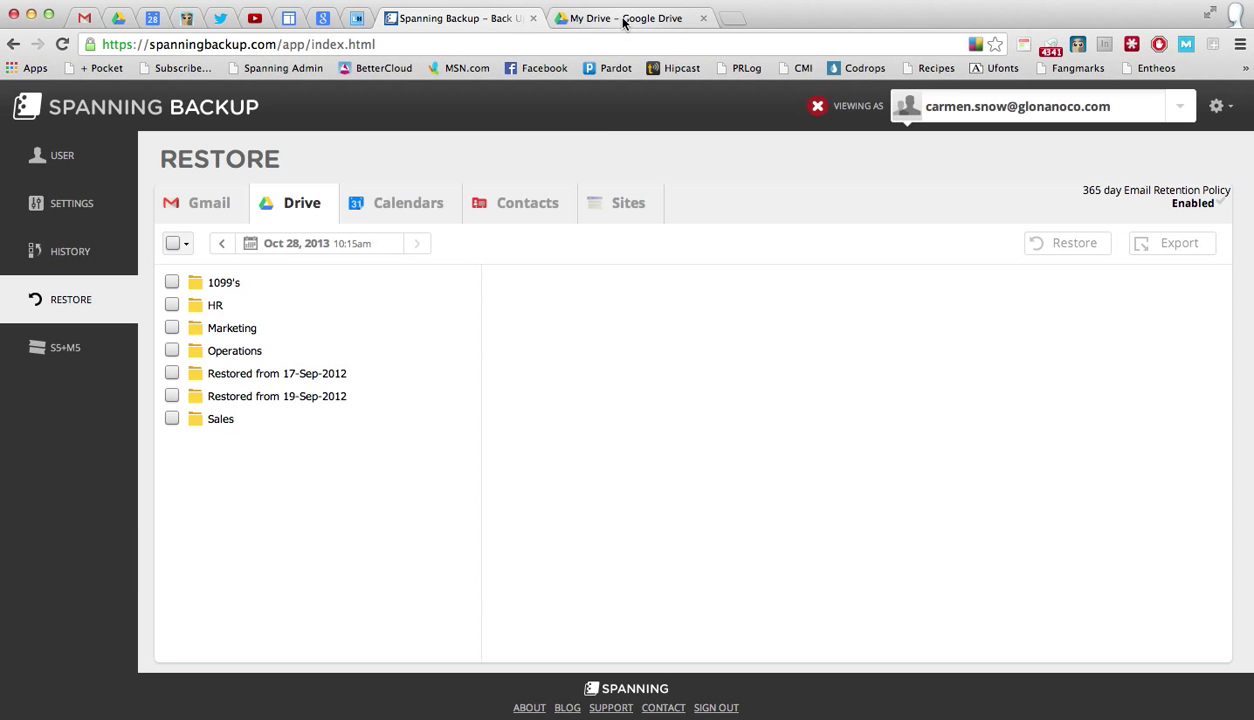
left_click(628, 17)
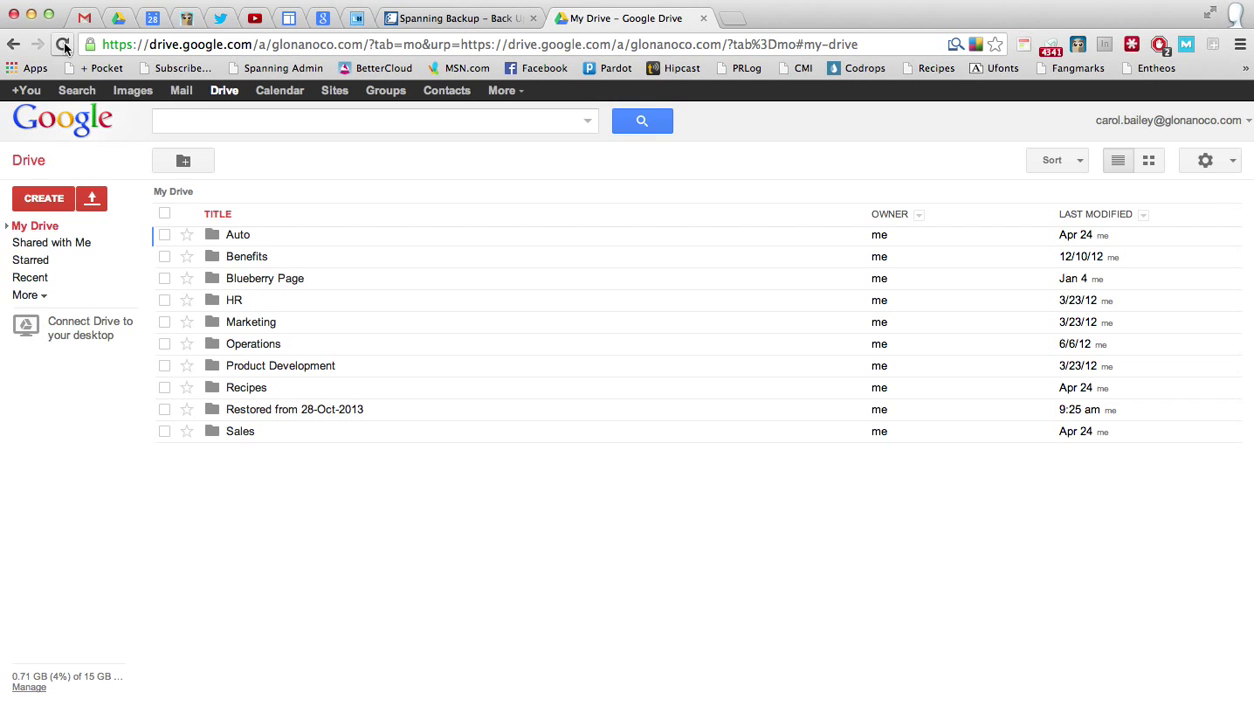
left_click(64, 44)
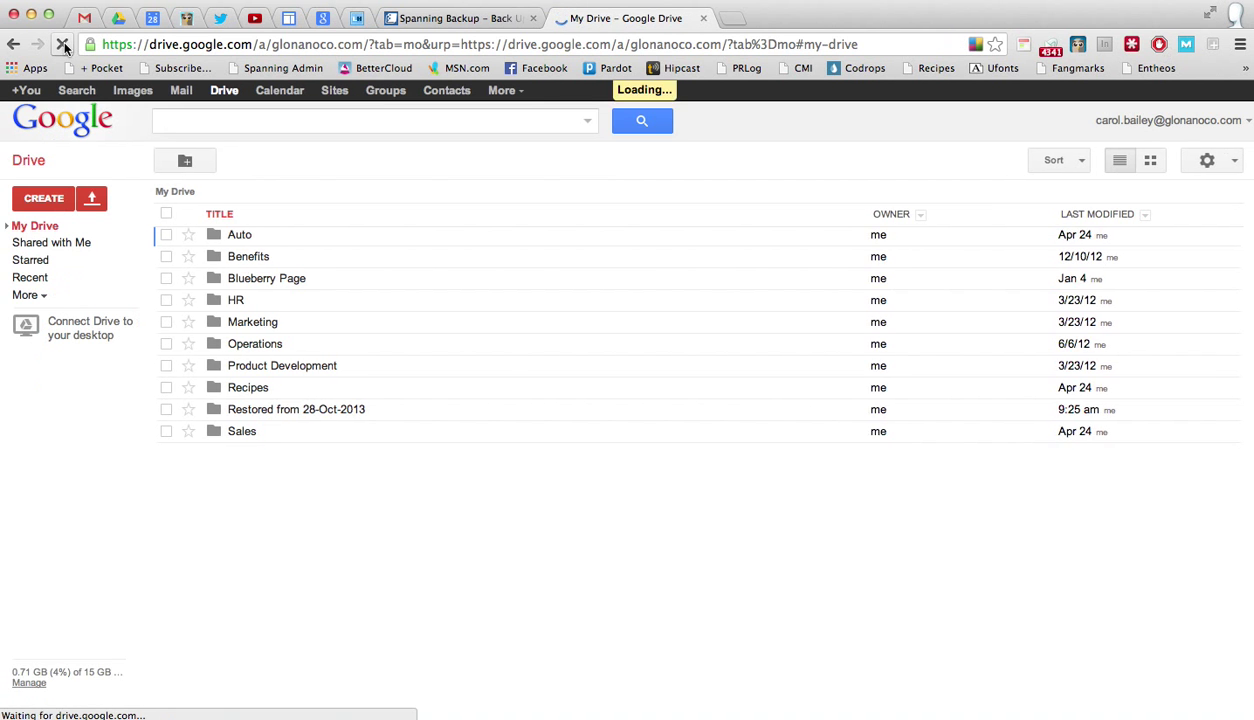
mouse_move(277, 418)
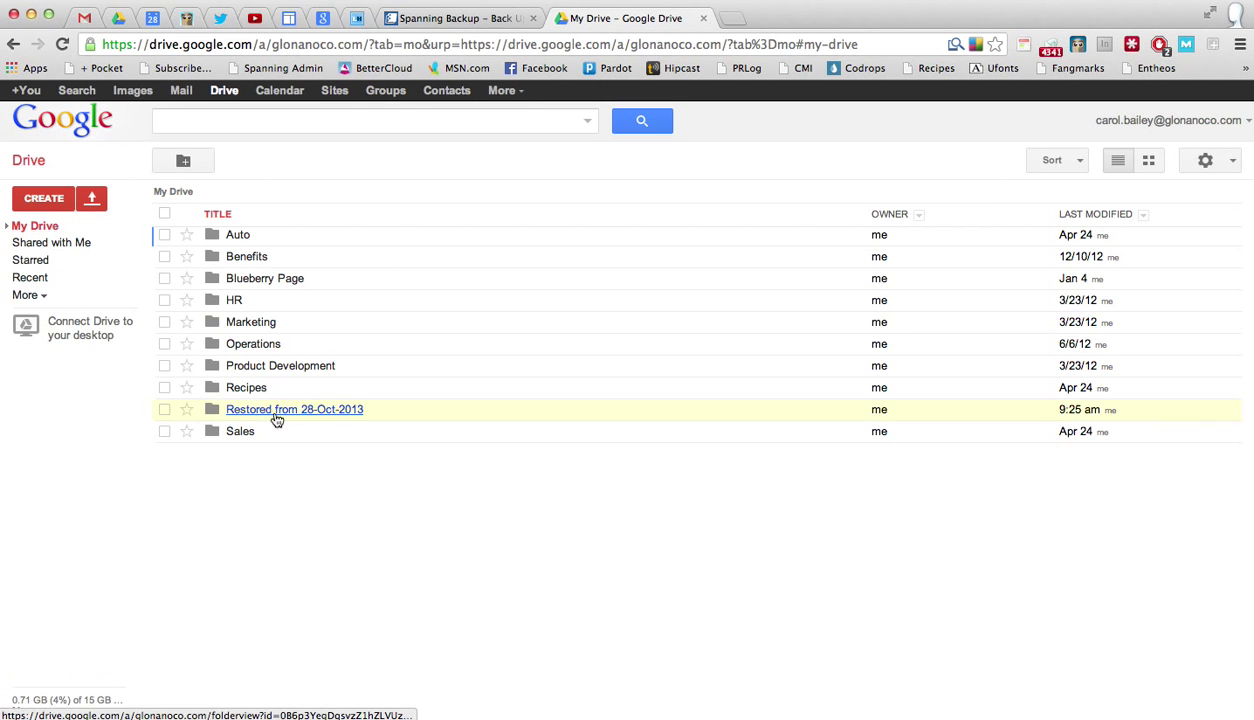
mouse_move(278, 412)
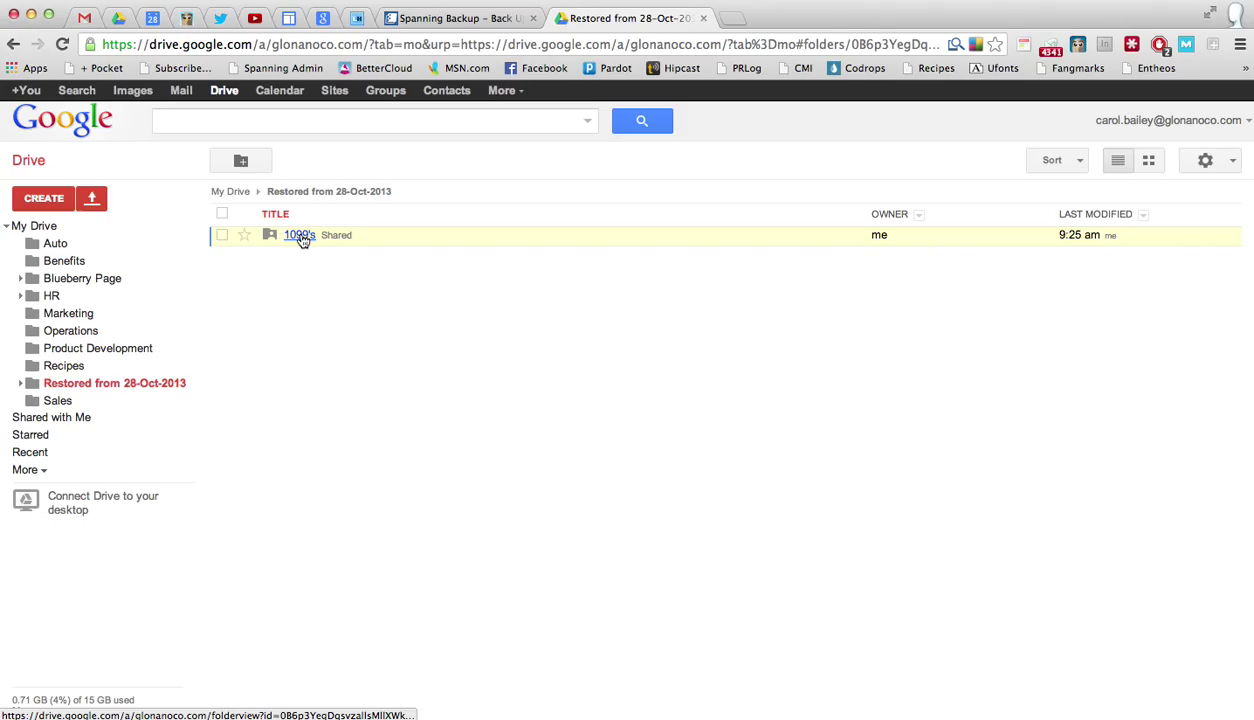
mouse_move(303, 241)
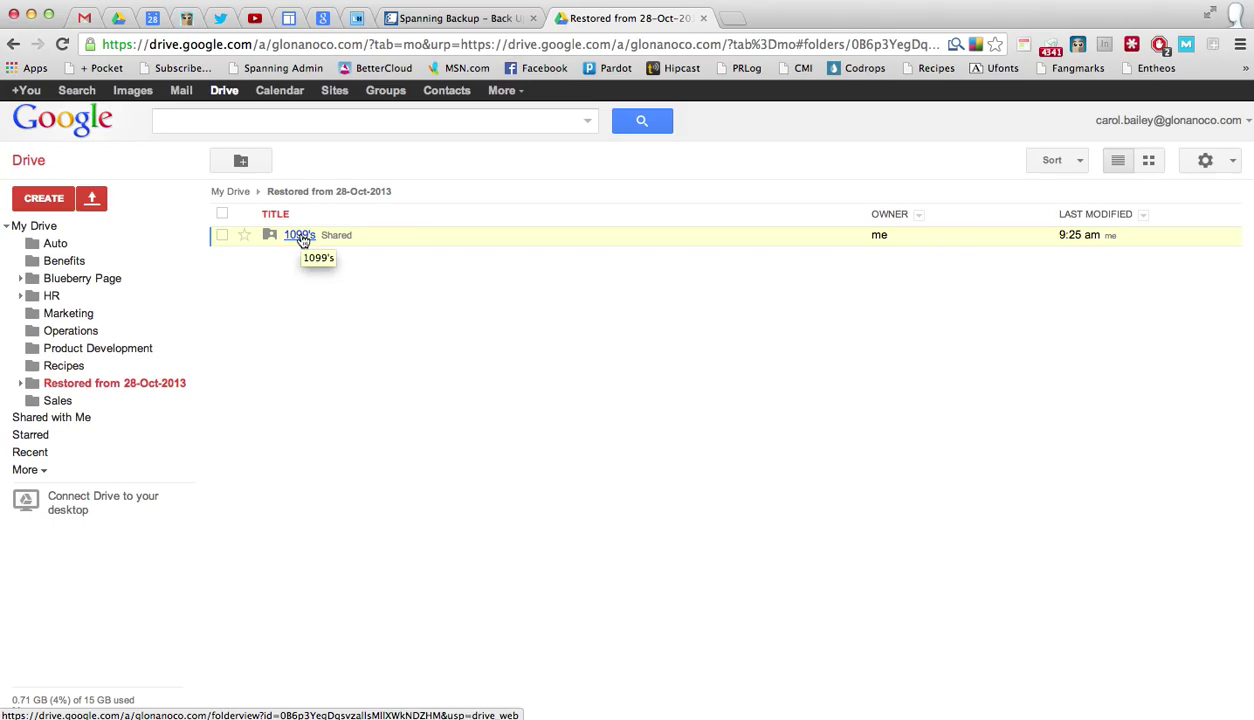